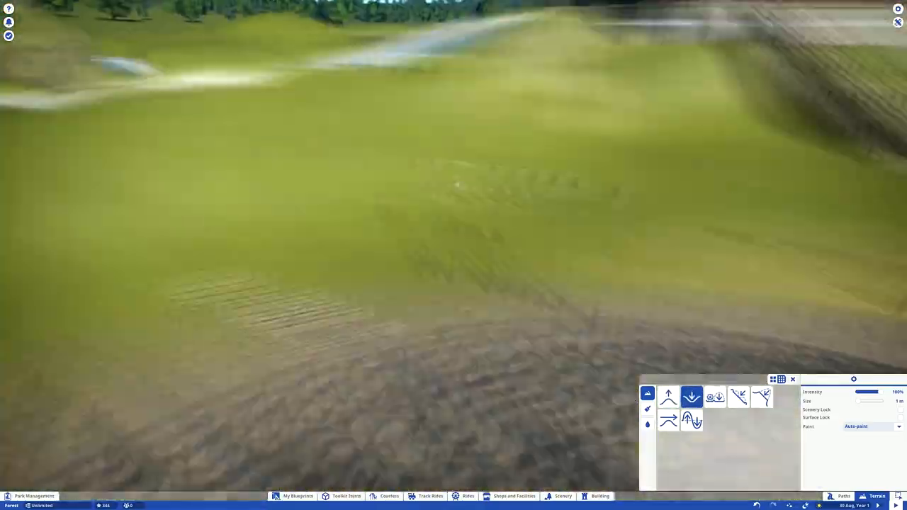
# Step: Reshape the grassy hillside into a hilly bowl with a terrain sculpting brush
pyautogui.click(599, 496)
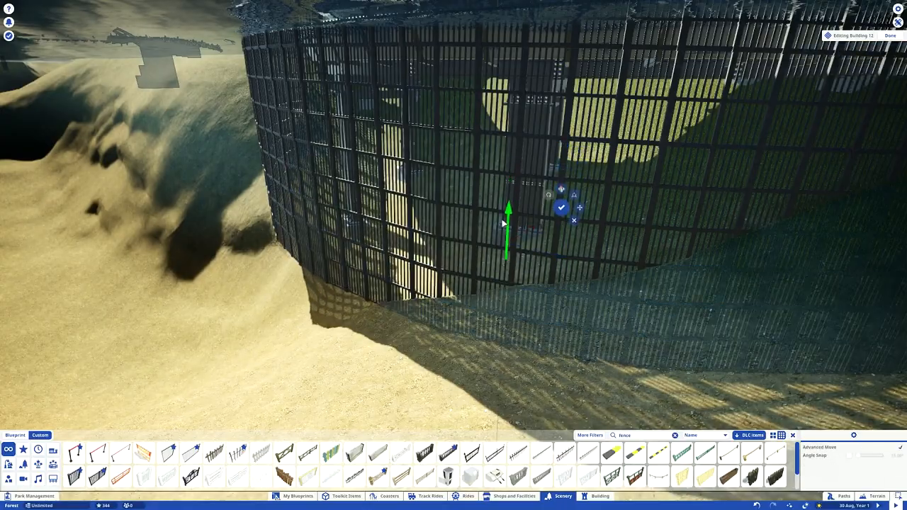
# Step: Place a wooden fence section along the riverbank against the curved wall
pyautogui.click(890, 35)
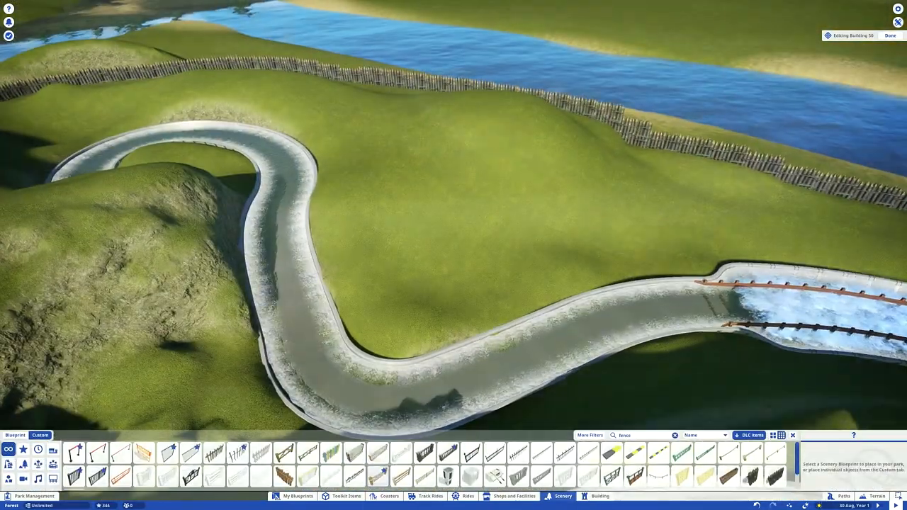
# Step: Place golden snake sculptures and a rock piece on the island inside the channel loop
pyautogui.click(876, 496)
pyautogui.write('snake')
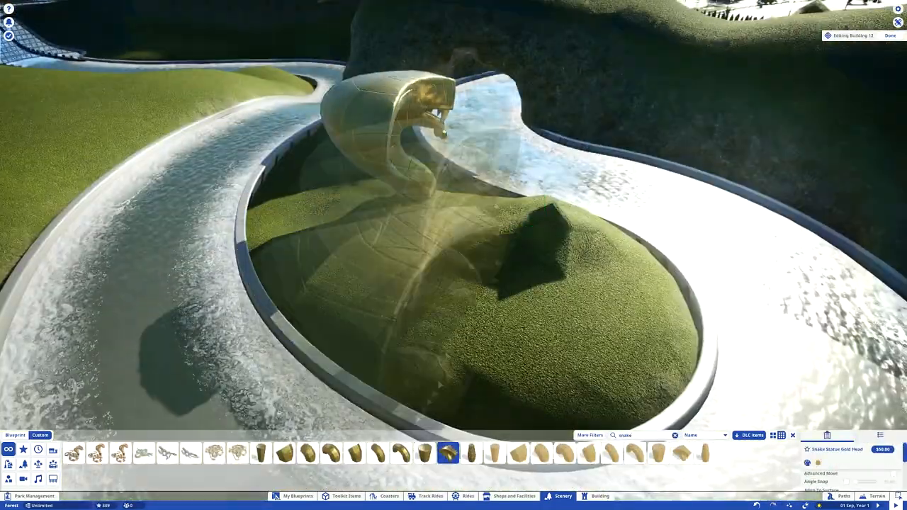
pyautogui.click(400, 454)
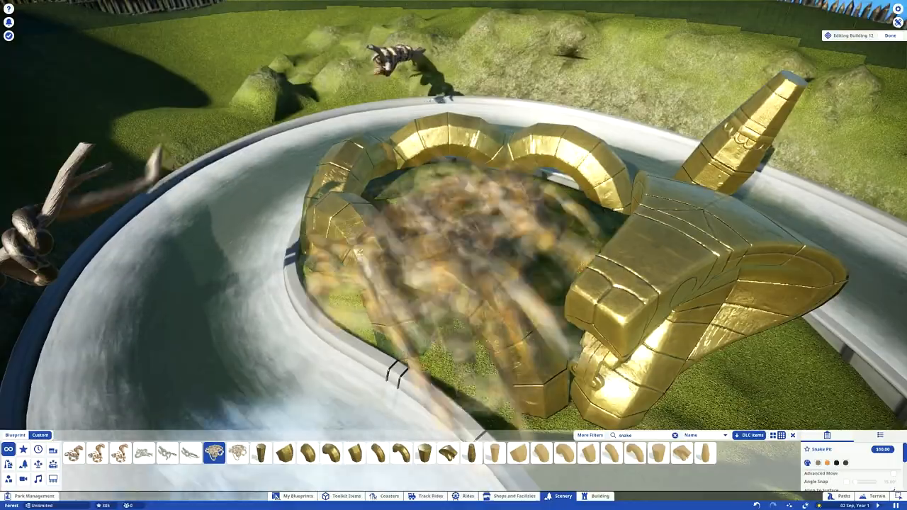
pyautogui.click(682, 453)
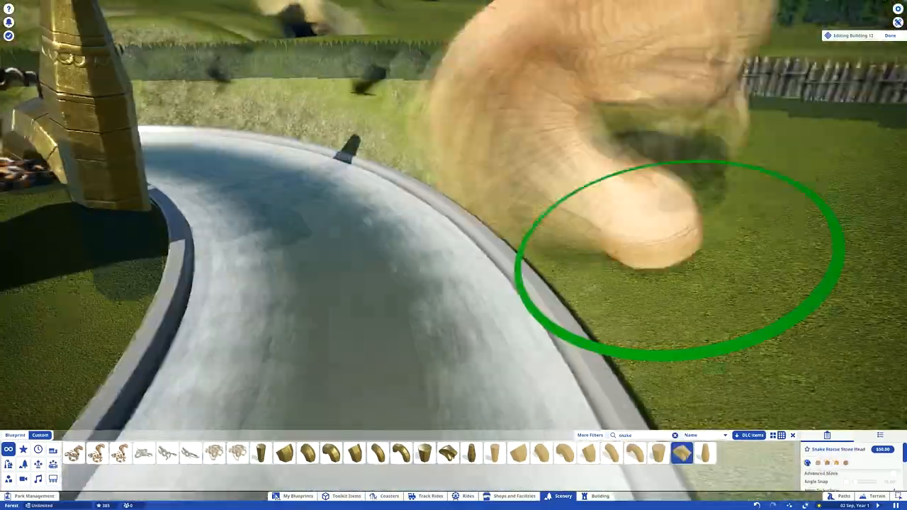
pyautogui.click(400, 453)
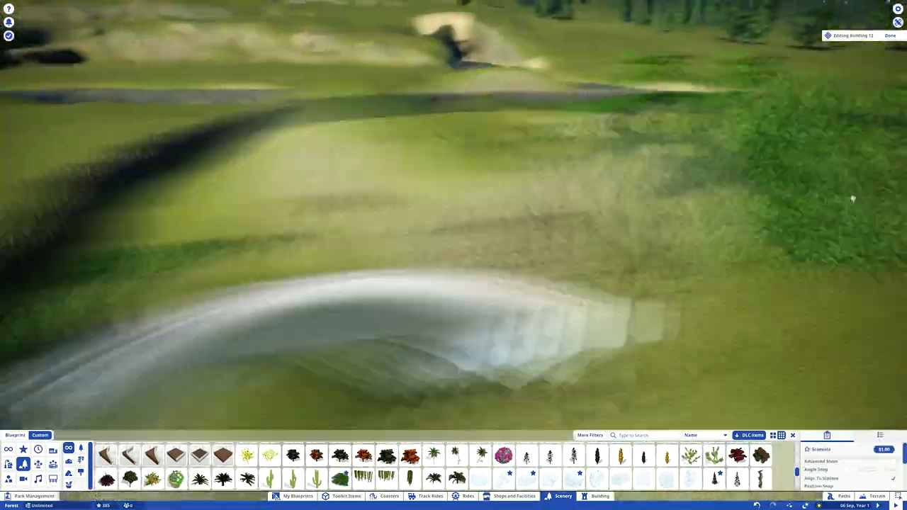
pyautogui.press('Escape')
pyautogui.write('pirate')
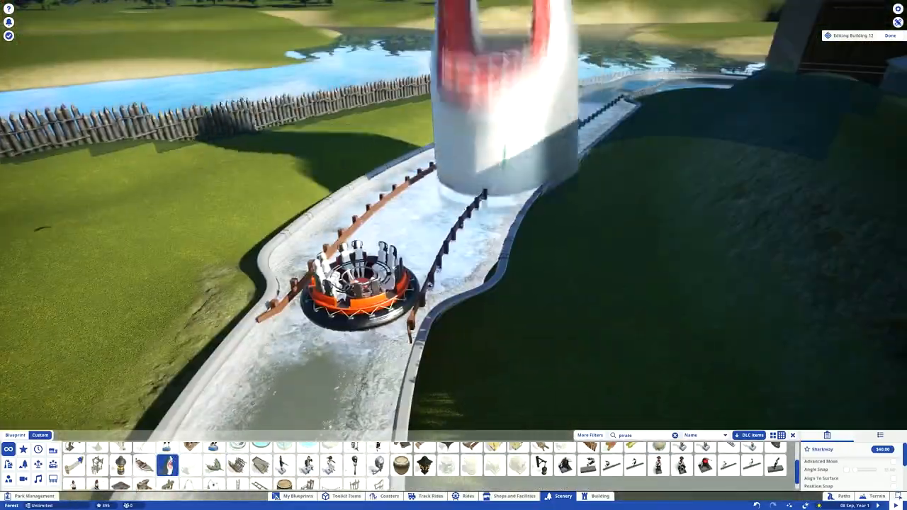
# Step: Place the red-and-white tower over the channel with wooden post and rope pieces beside it
pyautogui.click(355, 465)
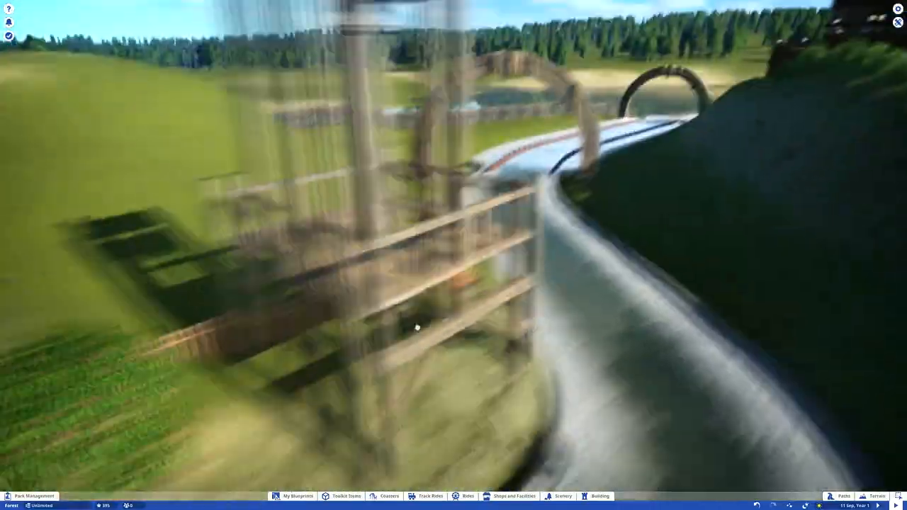
pyautogui.click(876, 496)
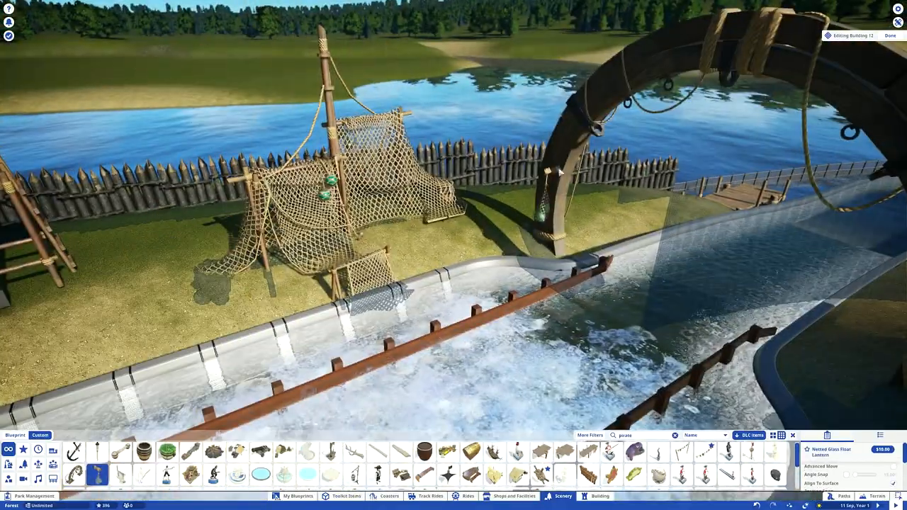
# Step: Place rocks, palm trees and bushes on the hills around the rapids channel
pyautogui.click(212, 452)
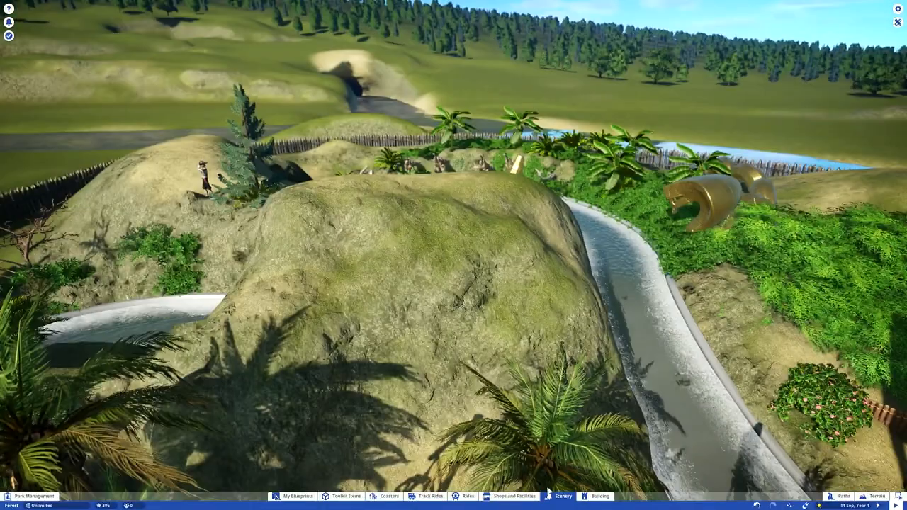
# Step: Place a special effect item near the golden pipe decorations beside the rapids
pyautogui.click(563, 496)
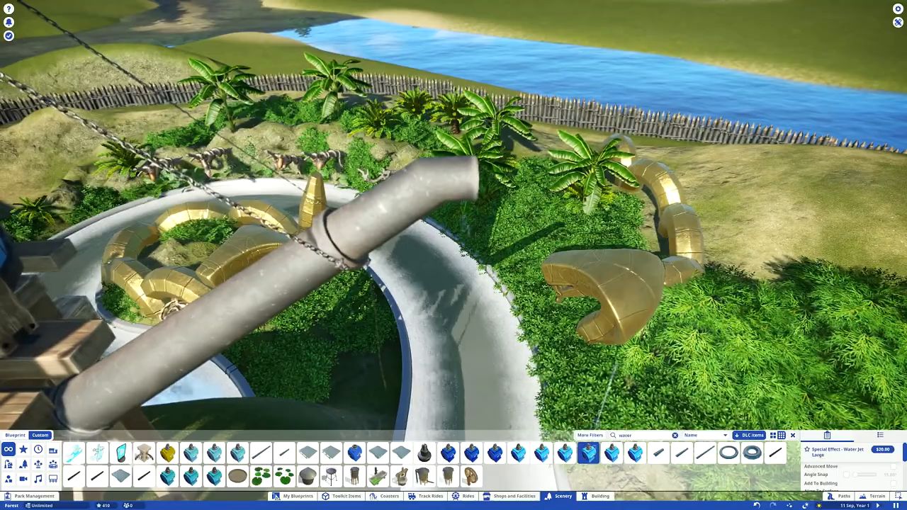
pyautogui.click(238, 453)
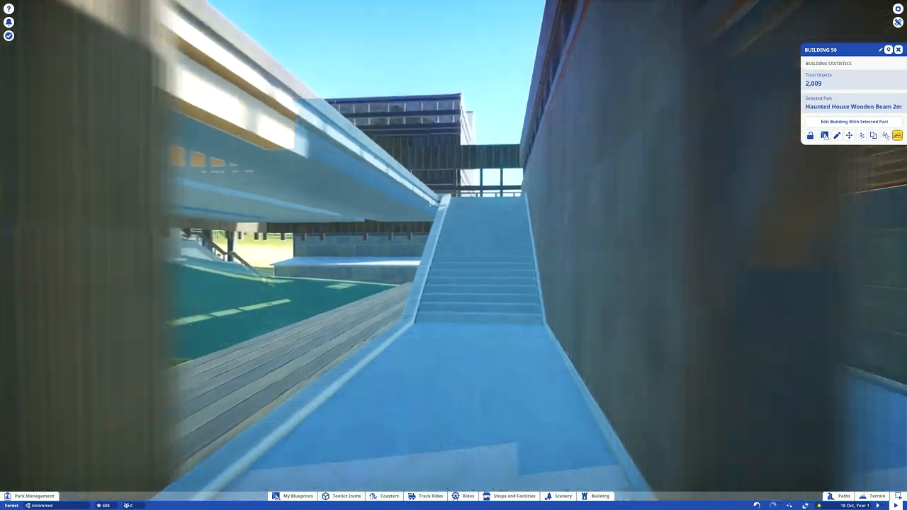
# Step: Edit the stairway building 54 to add wooden railings on top of the stair walls
pyautogui.click(853, 122)
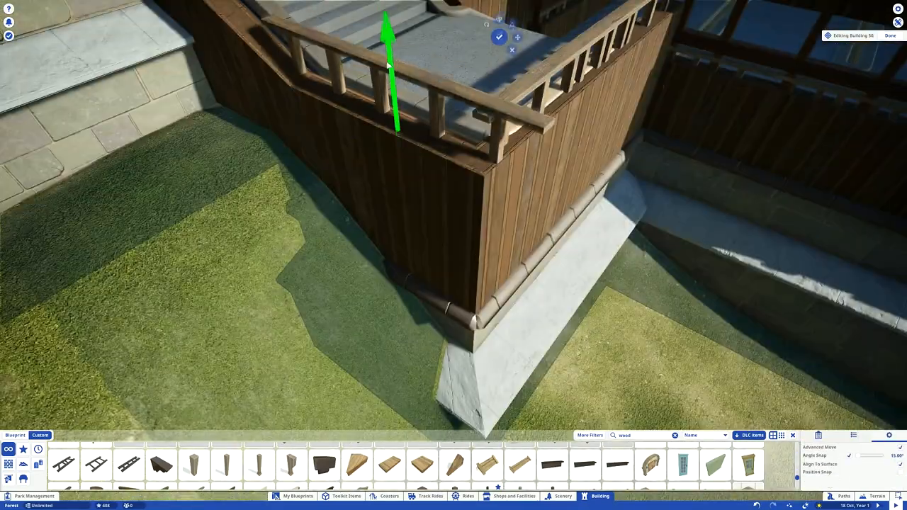
# Step: Confirm the railing and place a slanted handrail running down the station stairway
pyautogui.click(563, 496)
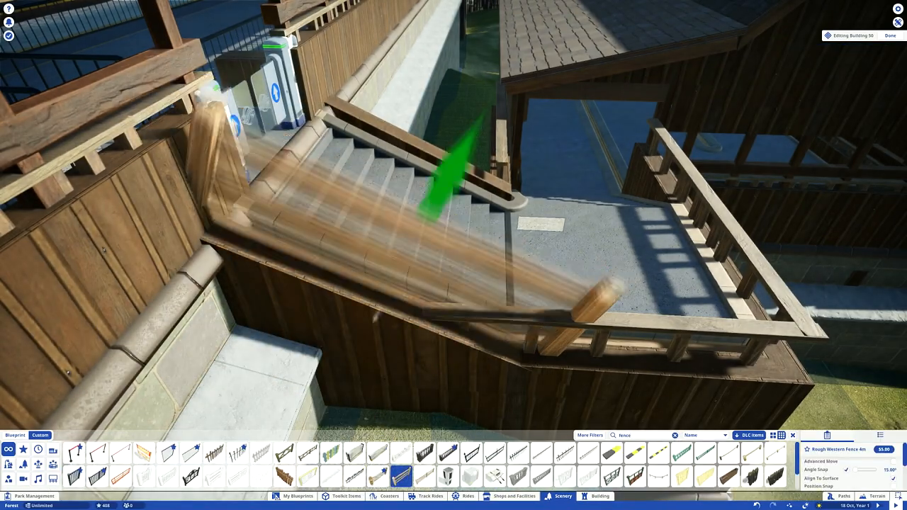
pyautogui.click(601, 497)
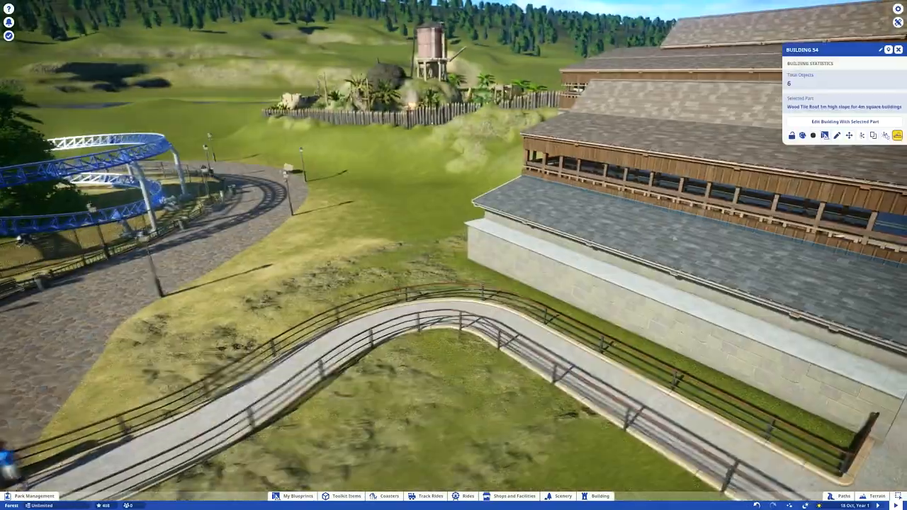
pyautogui.click(845, 122)
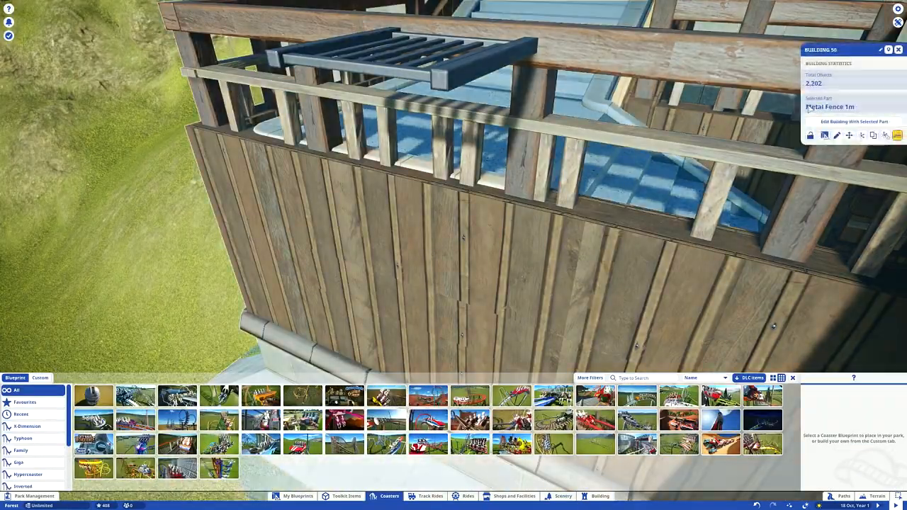
pyautogui.click(853, 122)
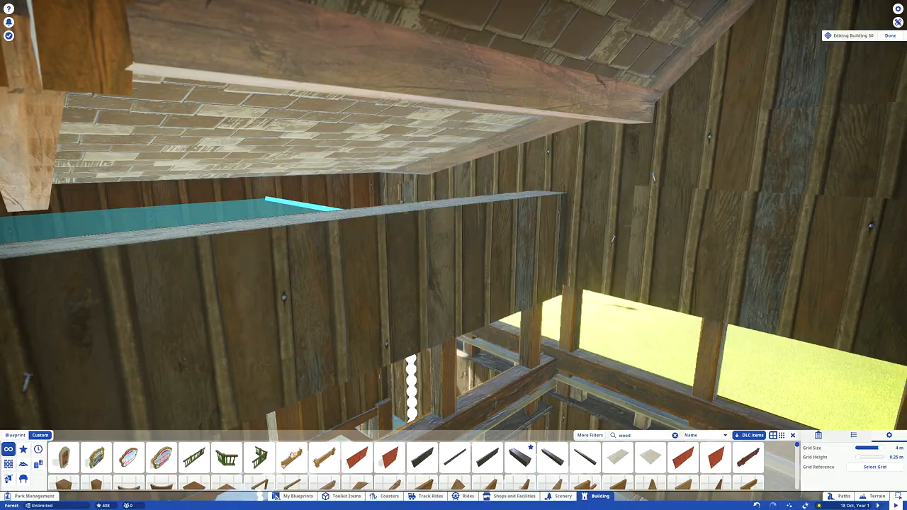
# Step: Place the ornate dark-blue wrought-iron fence on the low stone wall by the food stall
pyautogui.click(876, 496)
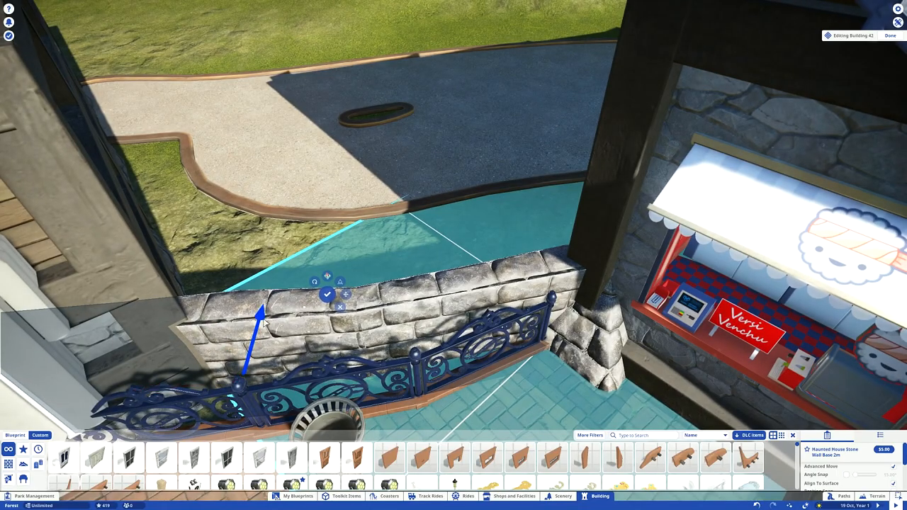
# Step: Move to the coaster area and bring up the Paths tool
pyautogui.click(562, 496)
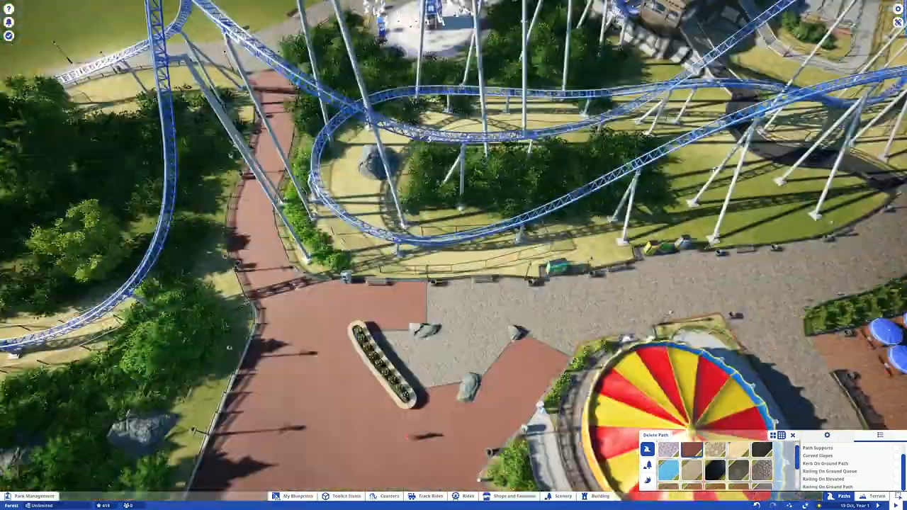
# Step: Draw a zigzag railed queue path across the grass toward the station entrance
pyautogui.click(601, 496)
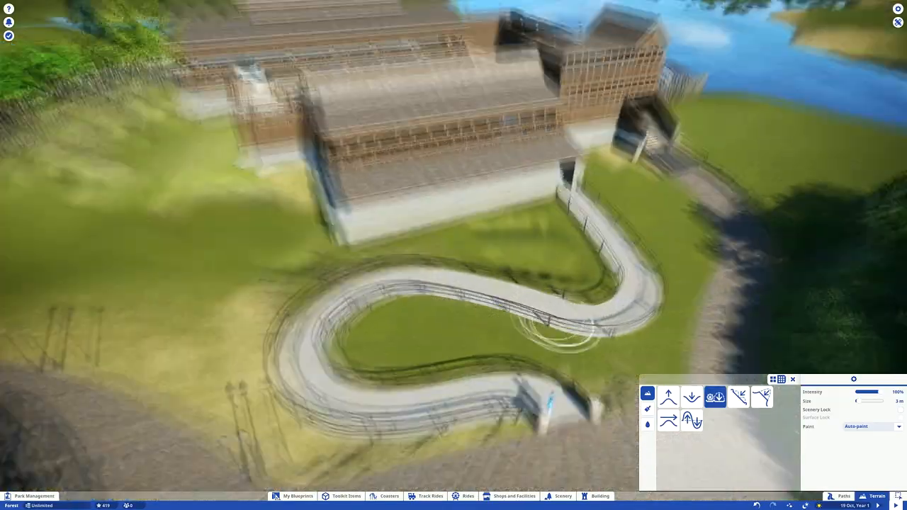
# Step: Place leafy hedge foliage along the building wall behind the railed queue
pyautogui.click(563, 496)
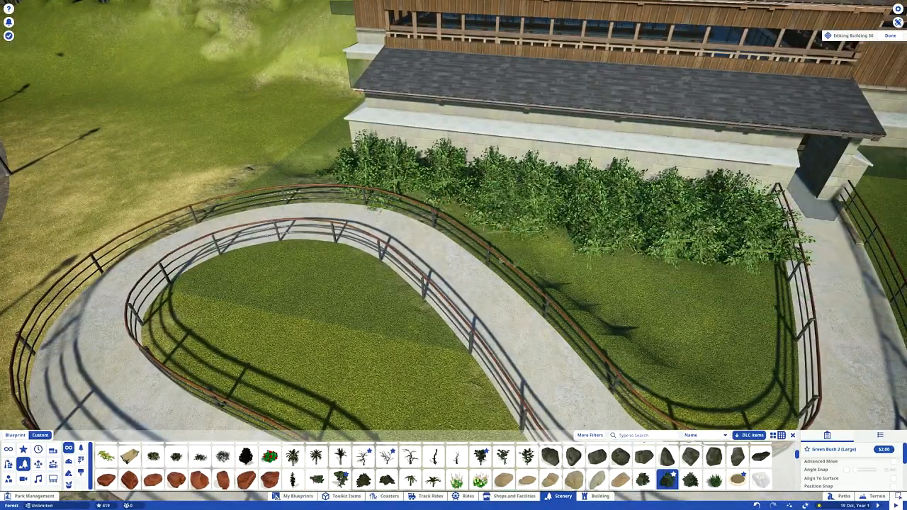
pyautogui.click(692, 456)
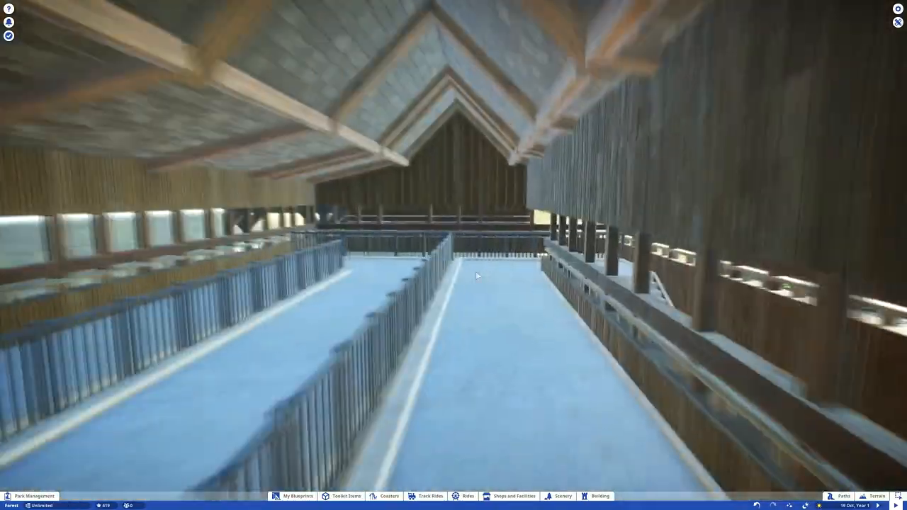
# Step: Fill the inside of the queue's curve with dense bushes and bring up the scenery catalogue
pyautogui.click(601, 496)
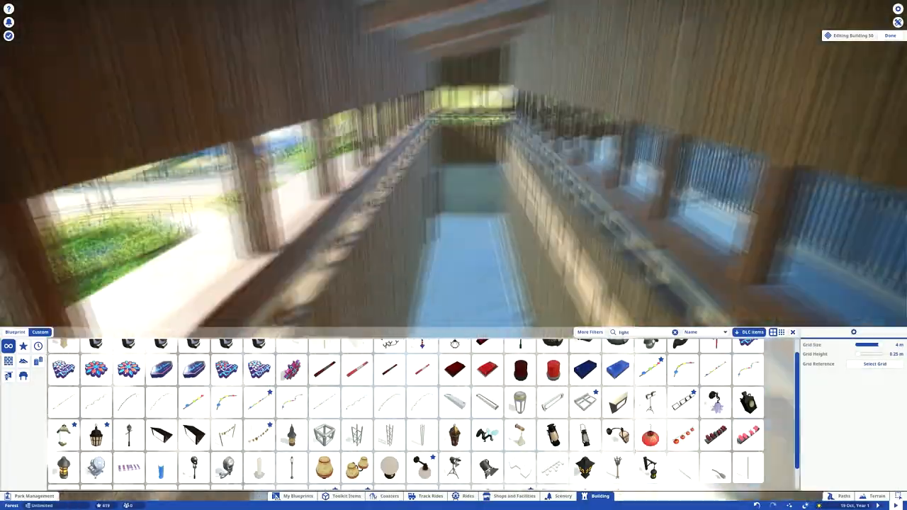
pyautogui.click(64, 435)
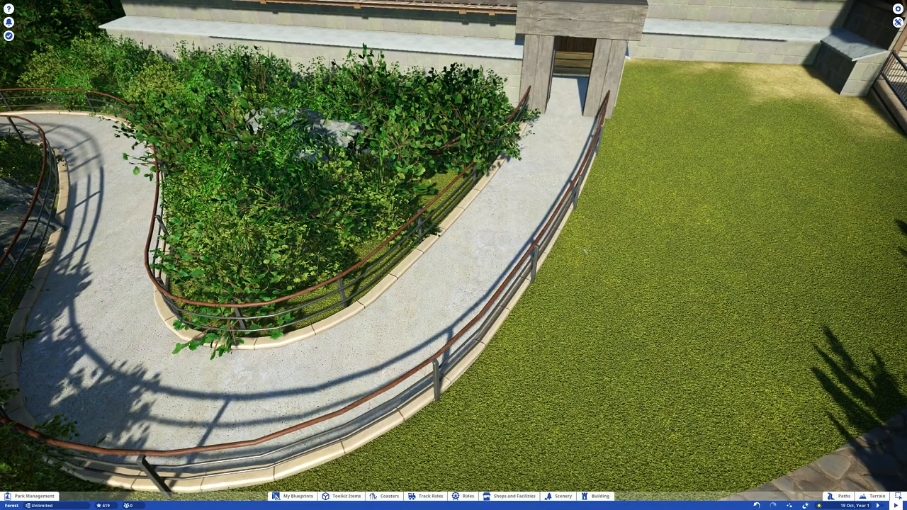
pyautogui.click(562, 496)
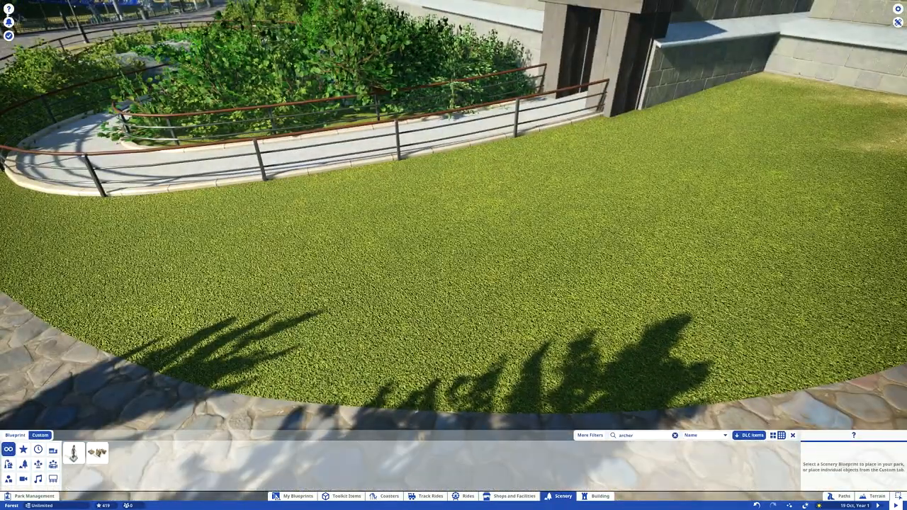
# Step: Place a green metal railing piece along the grass edge beside the cobblestone path
pyautogui.click(601, 496)
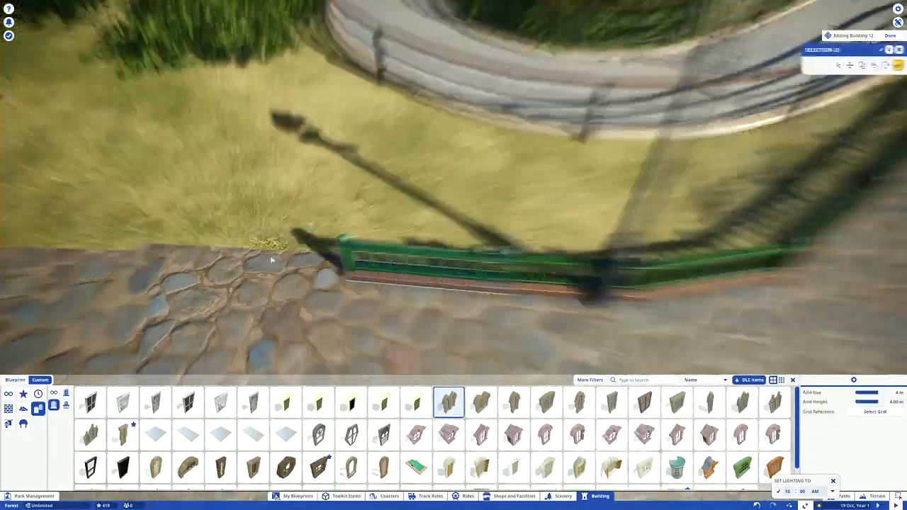
# Step: Set the park to night-time and filter the Building catalogue to 'light'
pyautogui.click(514, 496)
pyautogui.write('light')
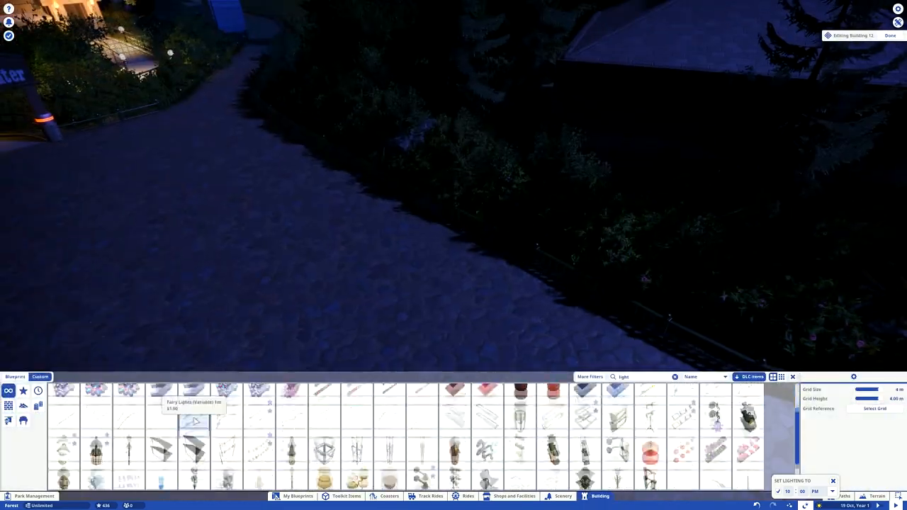
# Step: View the night park, then place a Victorian-style lamppost beside the cobblestone path
pyautogui.click(129, 436)
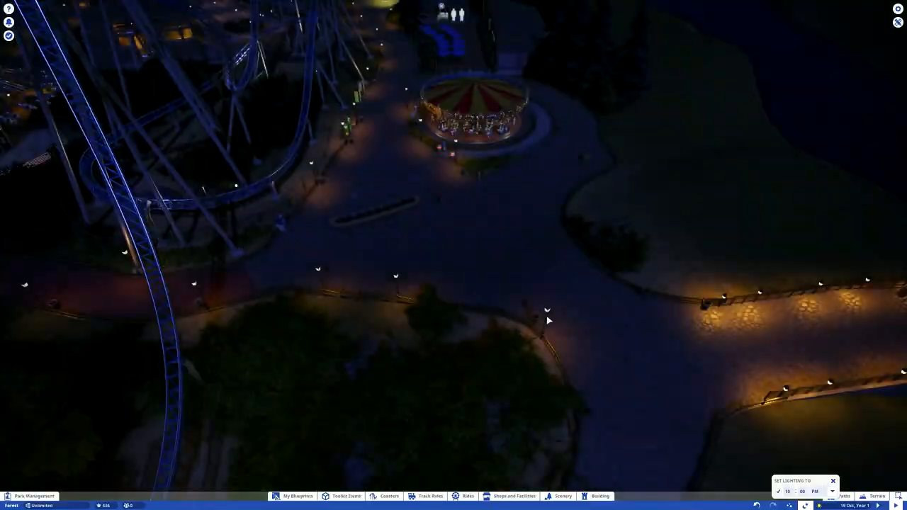
pyautogui.click(600, 496)
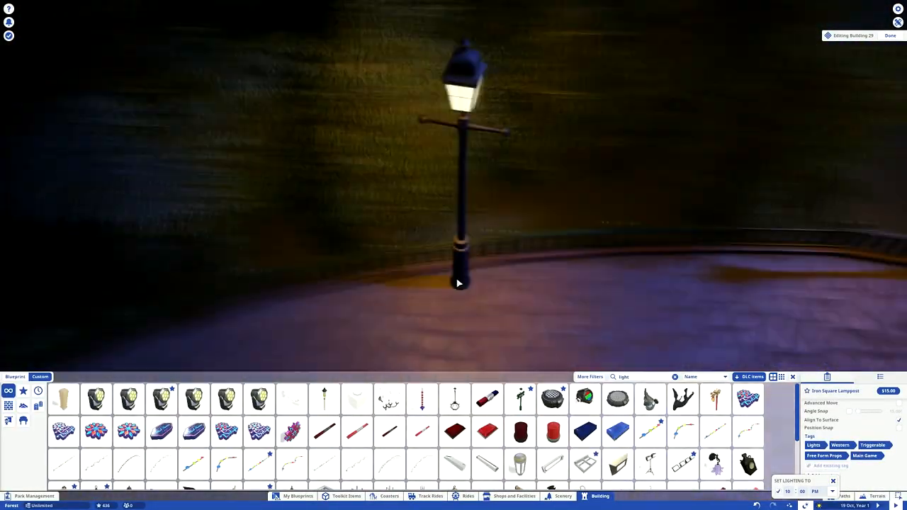